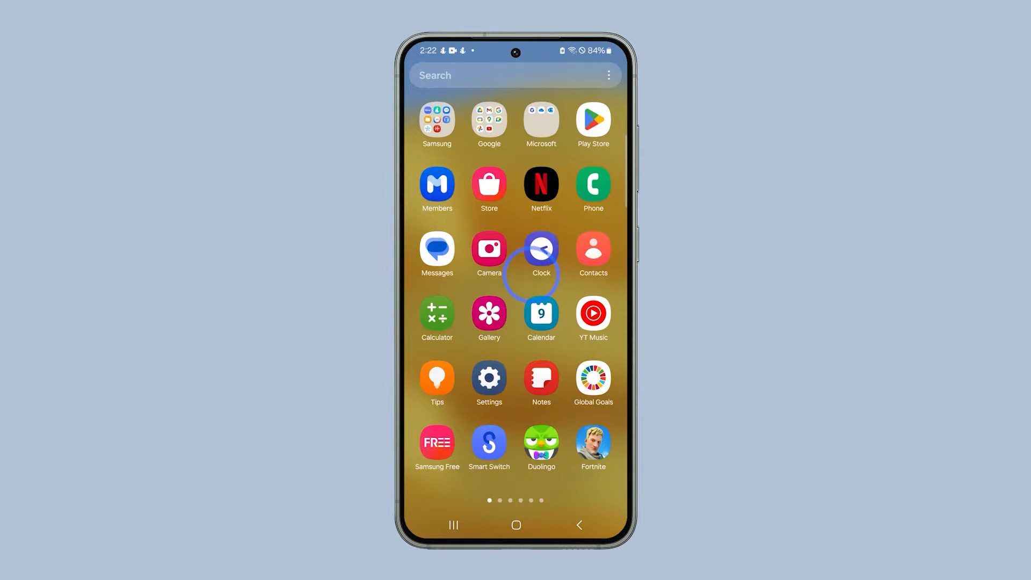
- Launch the Camera app from the home screen into photo mode
left_click(489, 248)
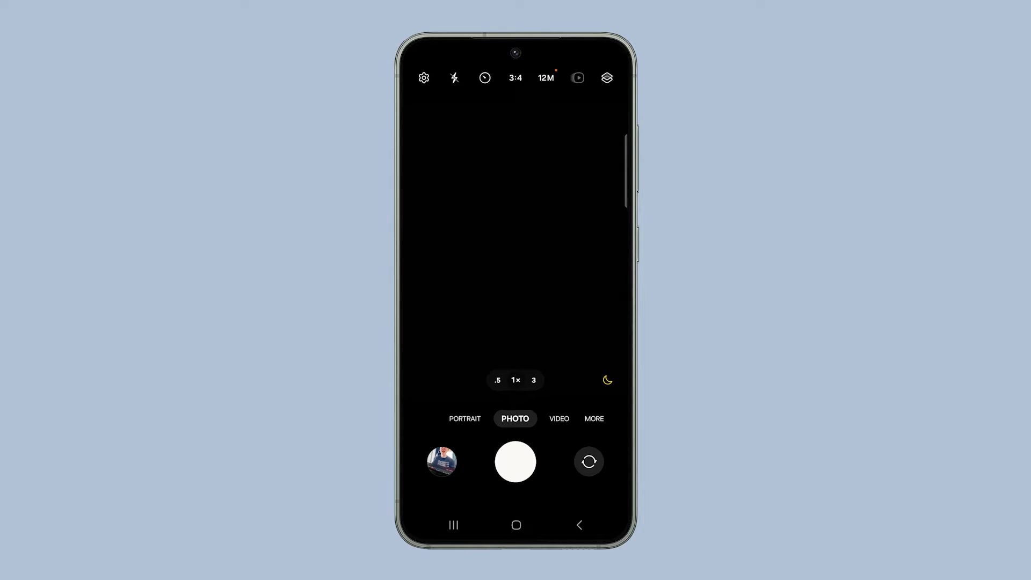
- Enable Scan QR codes in Camera settings and return to the viewfinder
left_click(423, 77)
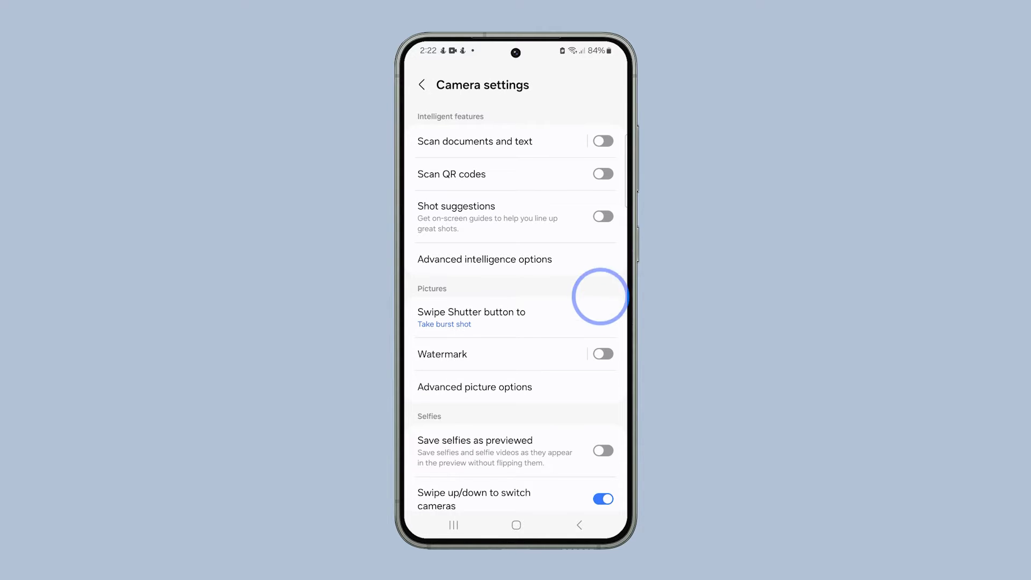
left_click(603, 174)
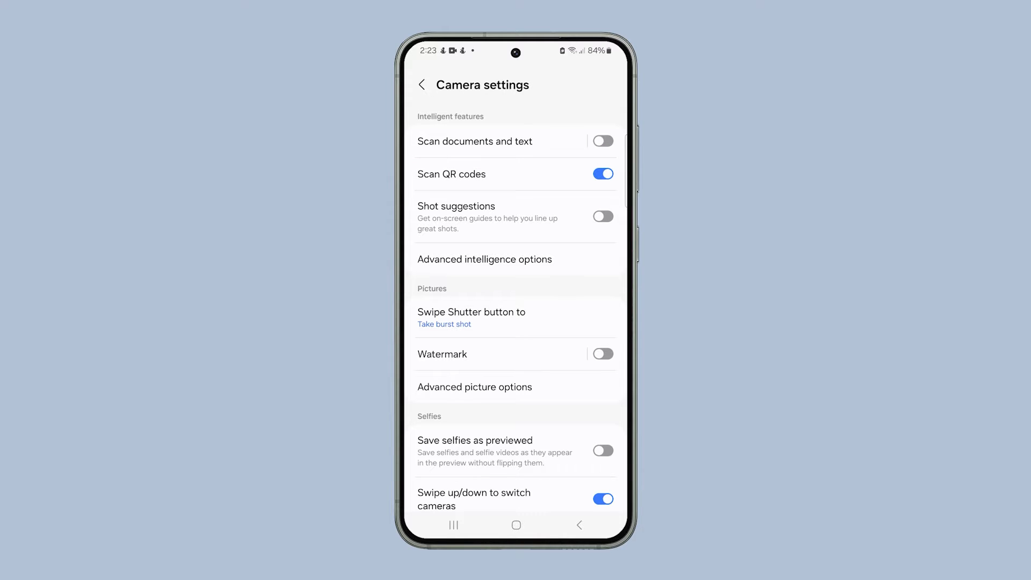
left_click(601, 141)
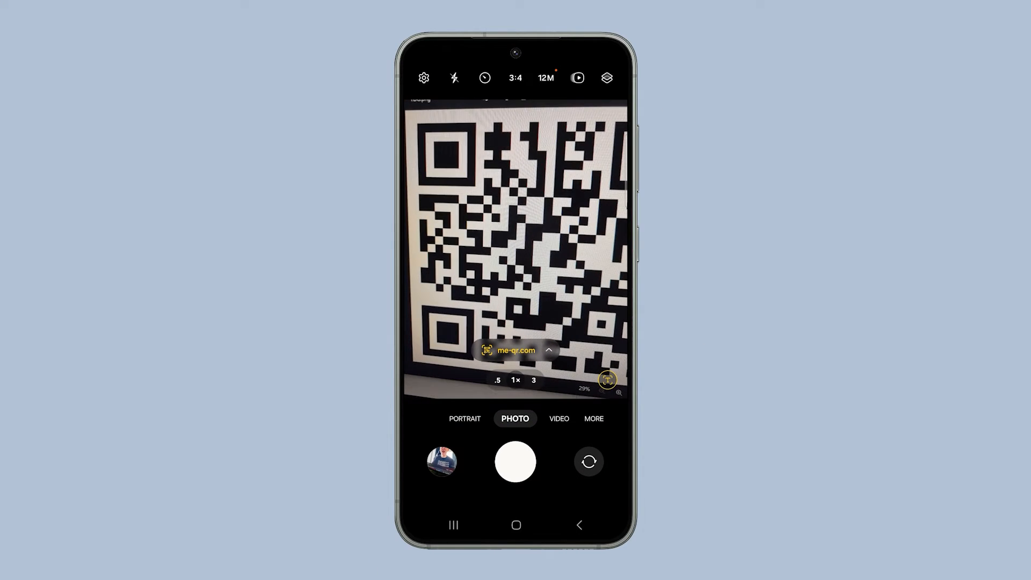
- Scan the QR code so the me-qr.com link chip is recognised
left_click(517, 350)
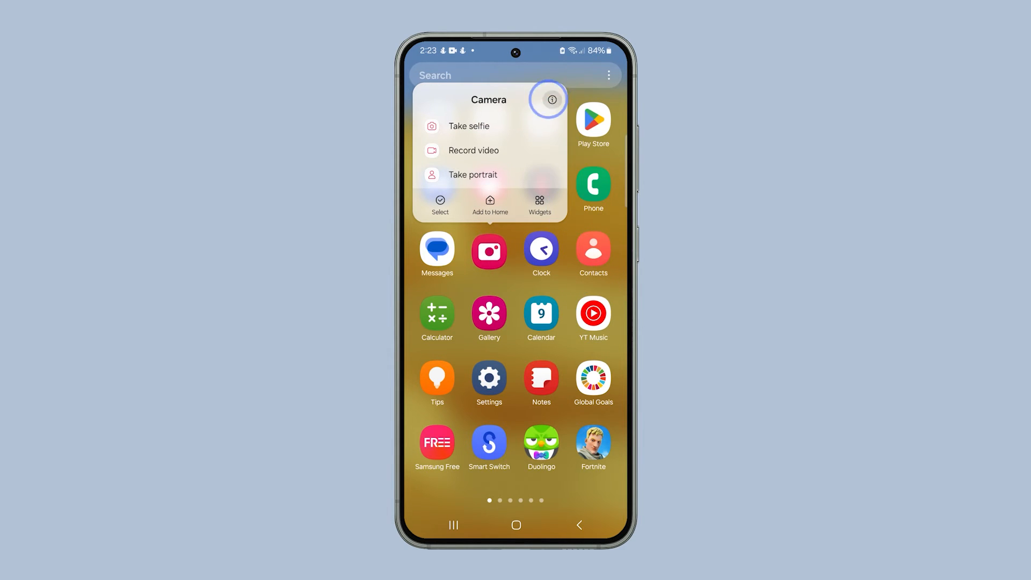
- Clear the Camera app's cache to 0 B and request permanent deletion of its data
left_click(551, 99)
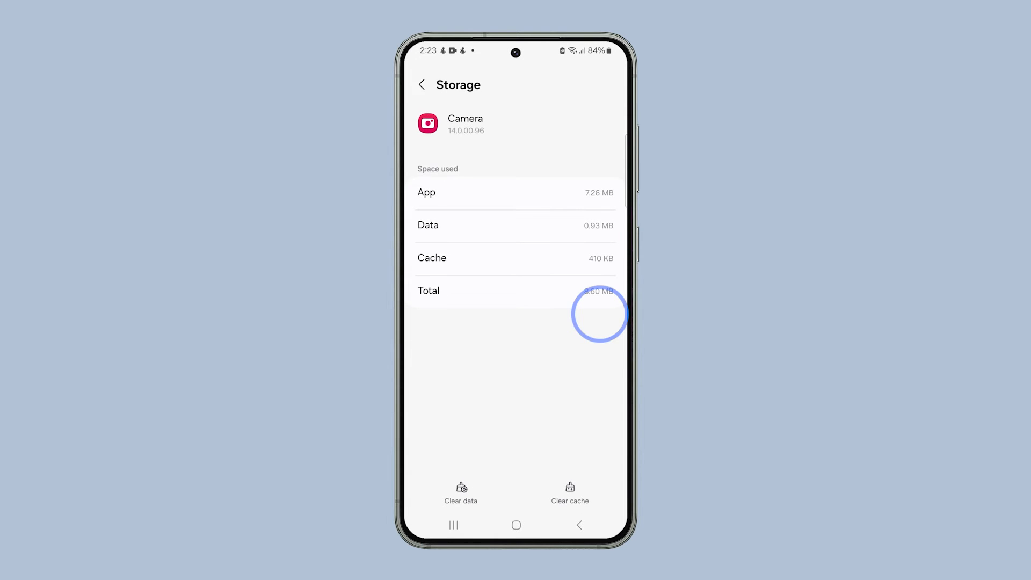
left_click(569, 492)
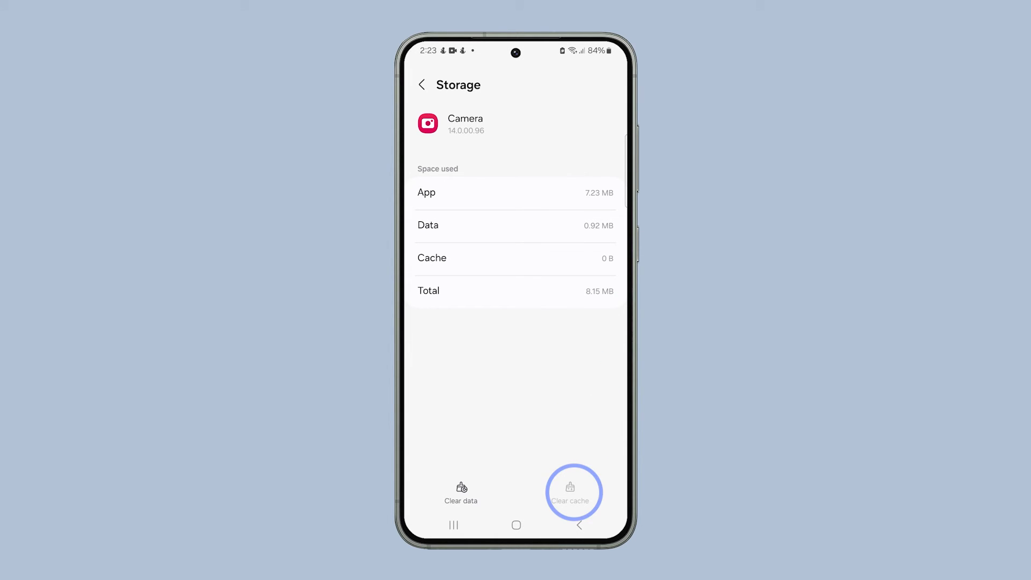
left_click(461, 497)
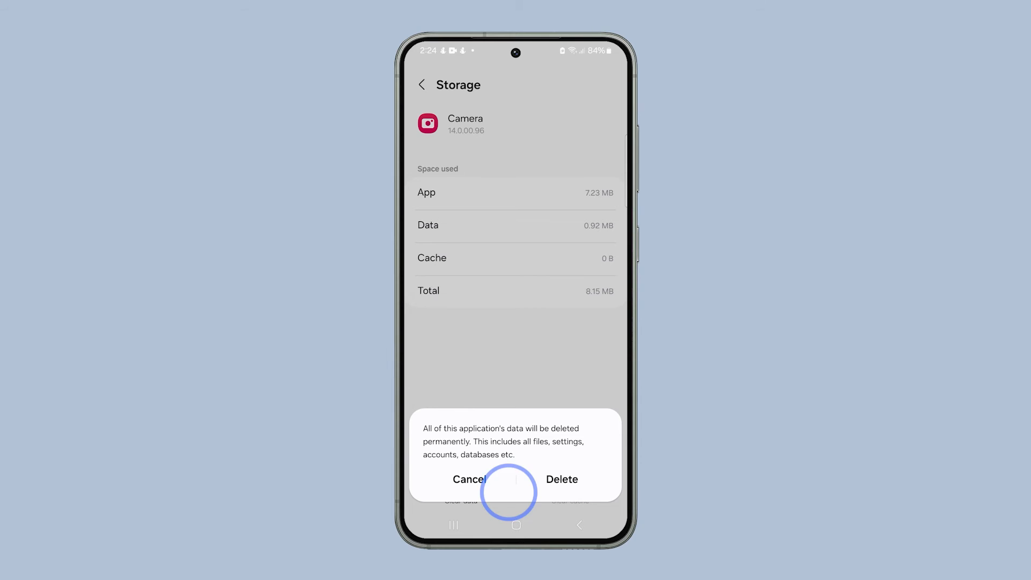